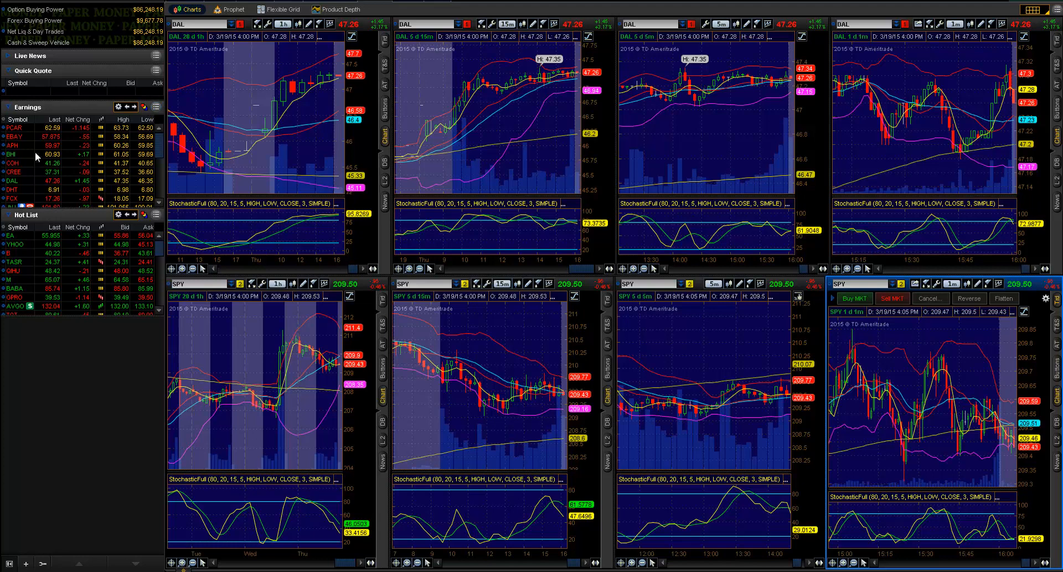
# Add a new watchlist gadget below the Hot List in the left panel
pyautogui.click(12, 128)
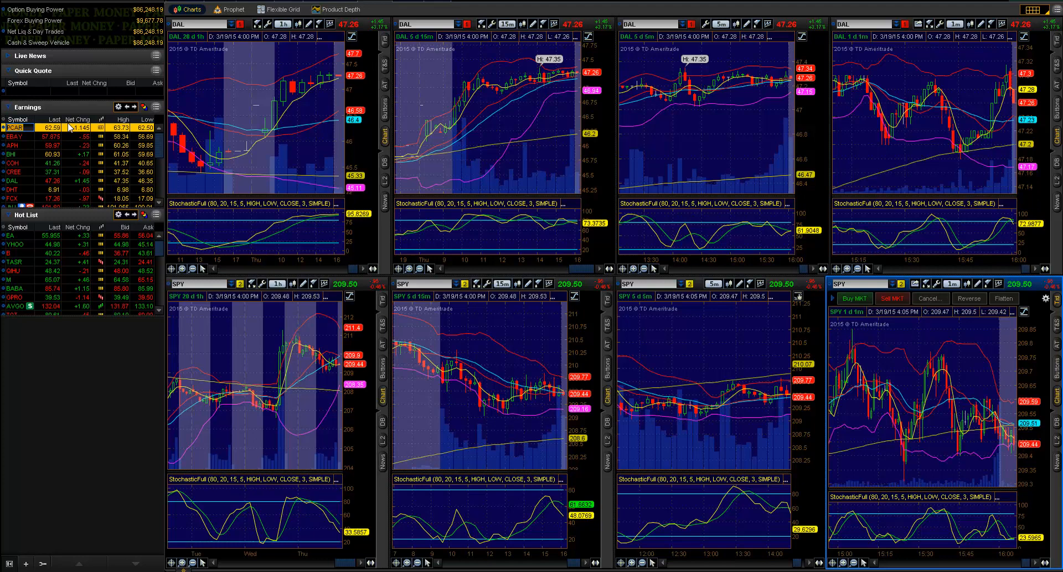
pyautogui.moveTo(28, 373)
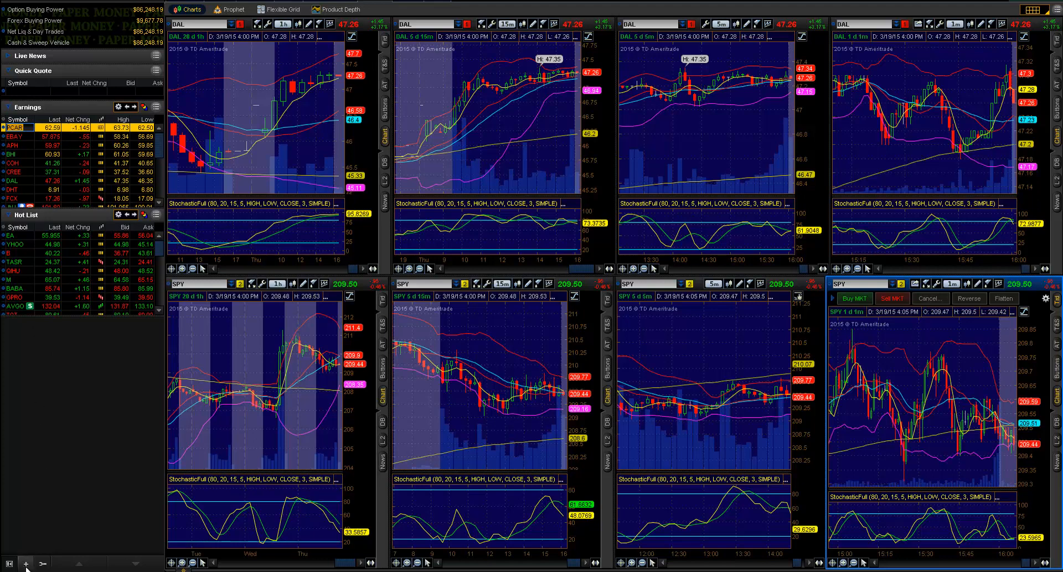
pyautogui.click(24, 563)
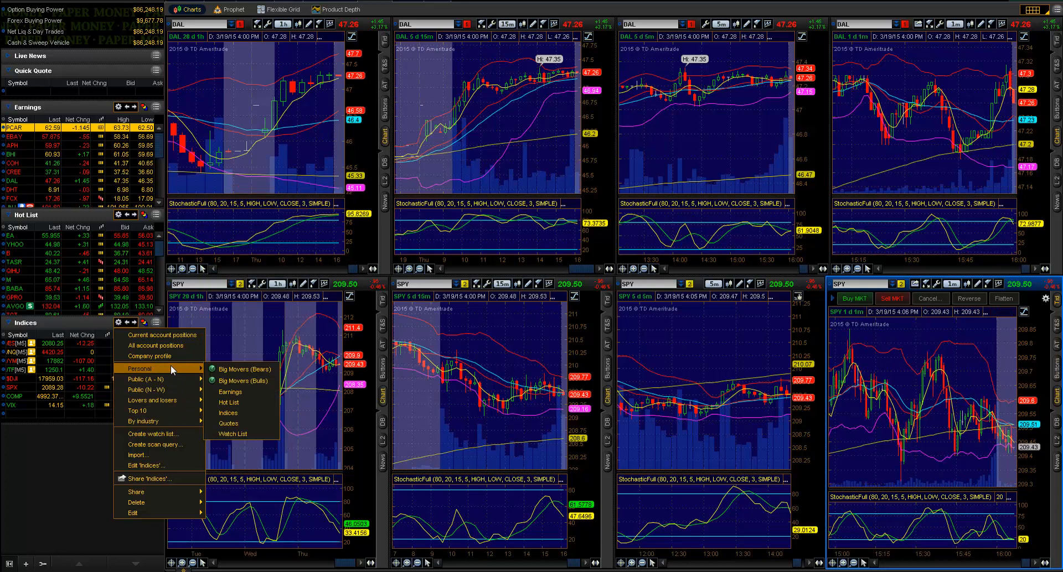
pyautogui.moveTo(152, 434)
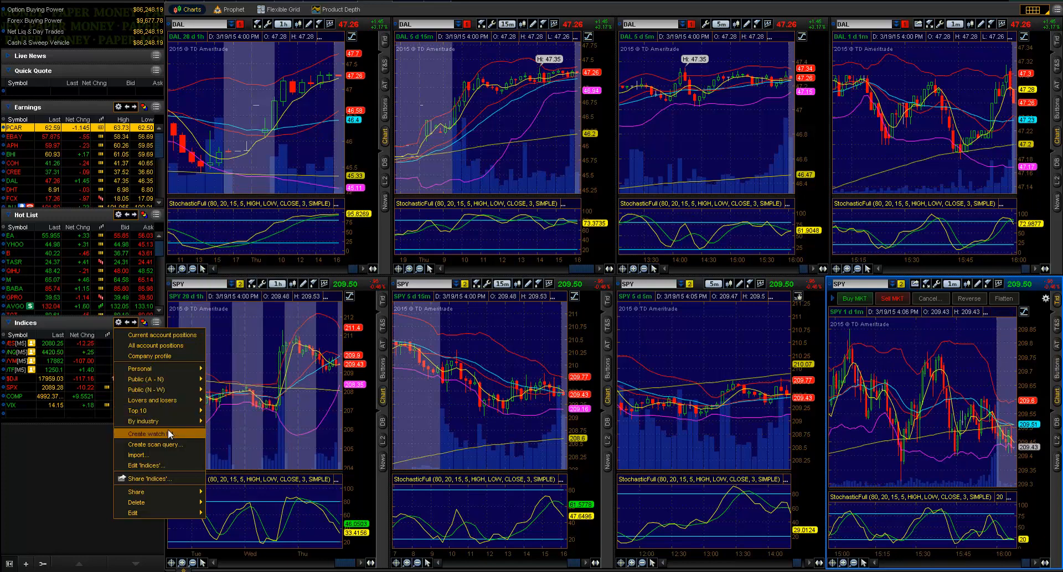
# Create and save a watch list 'Day List' with FB, CVX, GOOG, AAPL and DDD
pyautogui.click(143, 434)
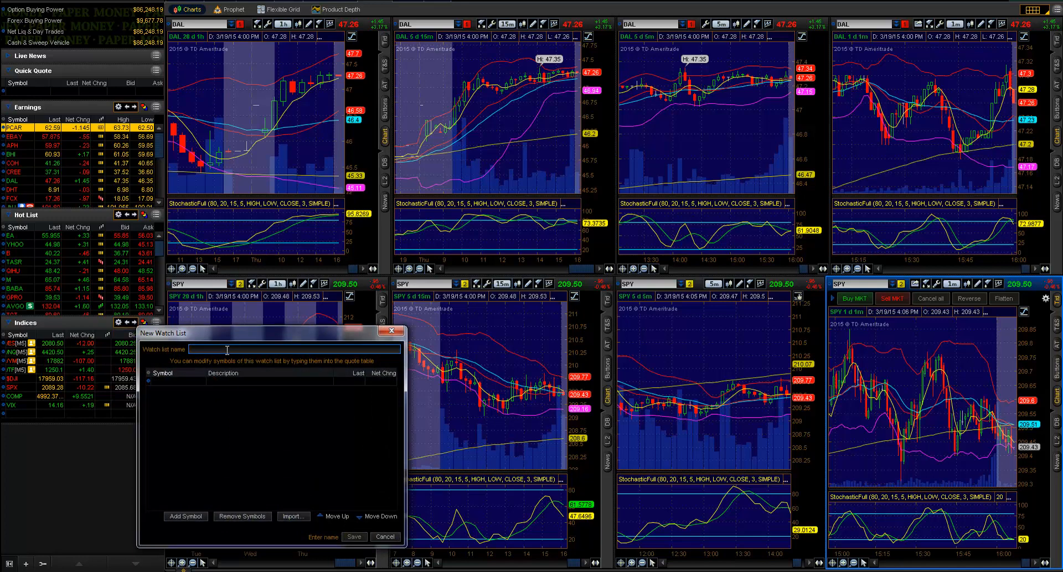
pyautogui.write('Day List')
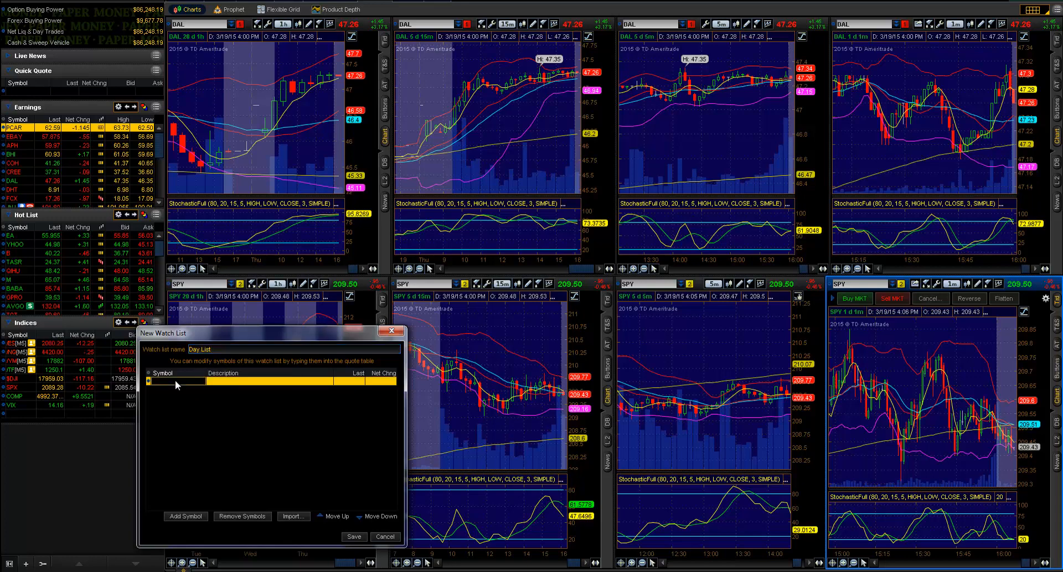
pyautogui.write('FB')
pyautogui.write('CVX')
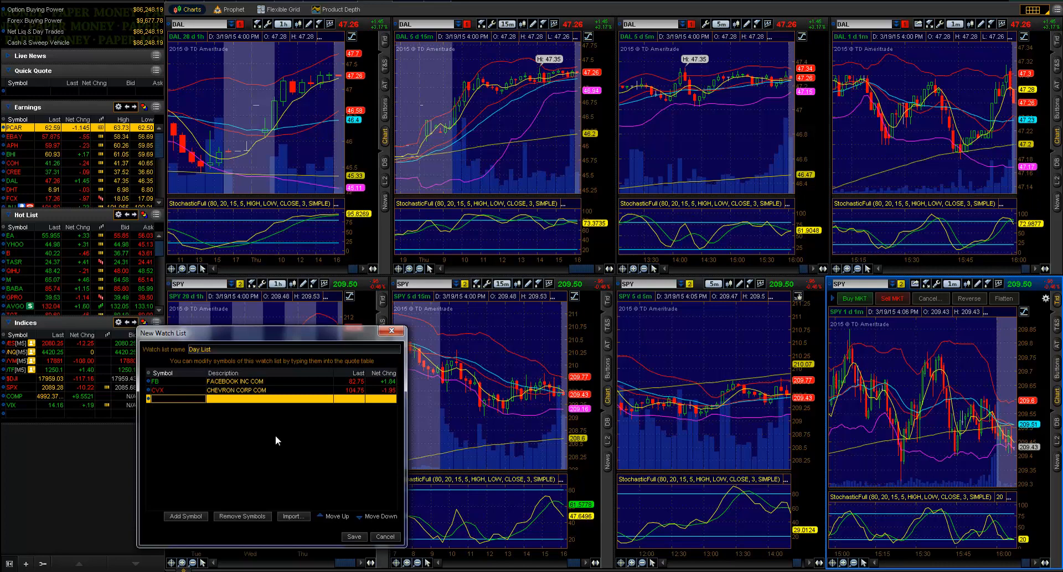
pyautogui.write('GOOG')
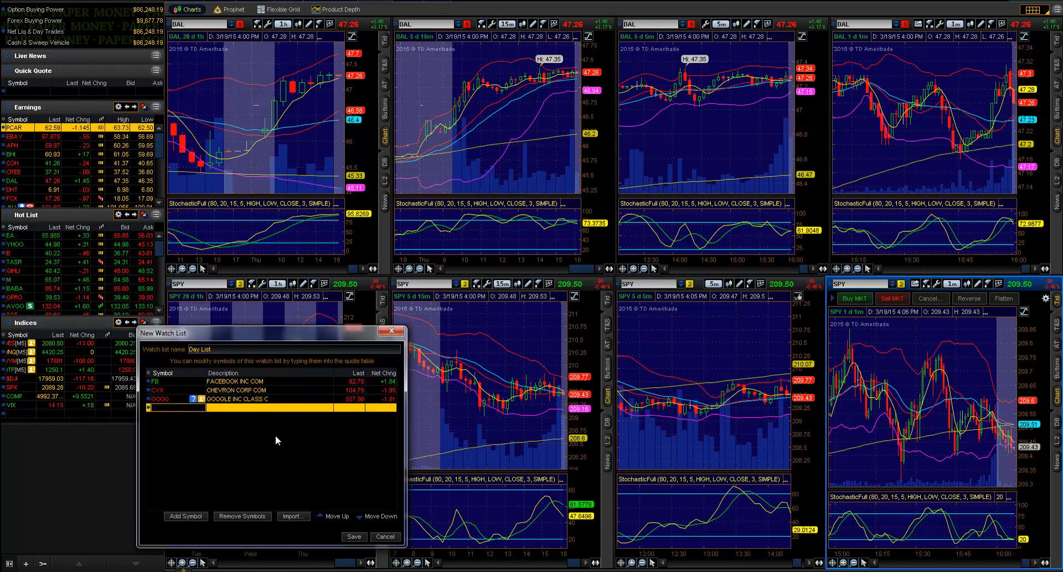
pyautogui.write('AAPL')
pyautogui.write('DDD')
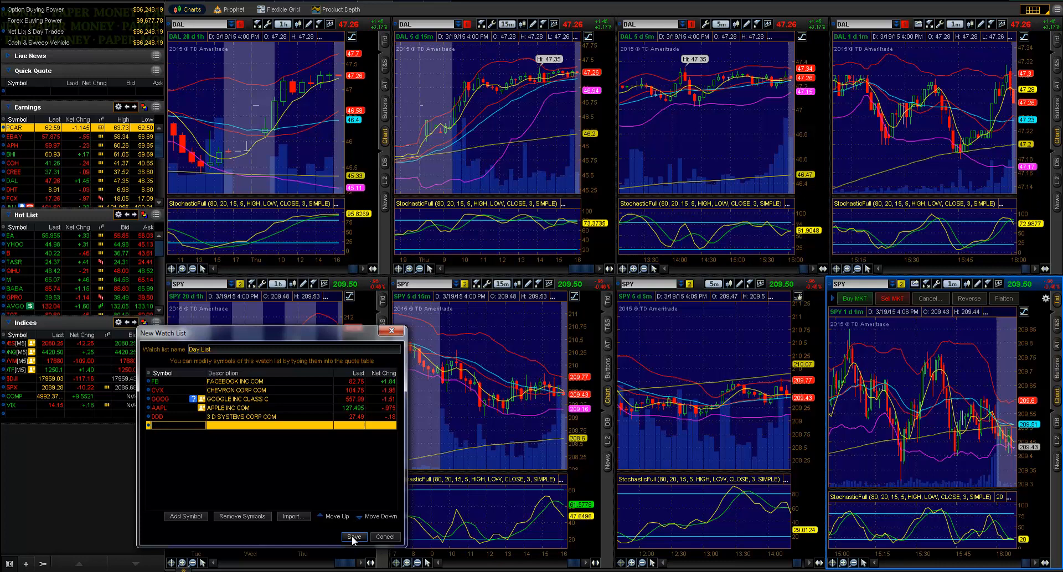
pyautogui.click(356, 536)
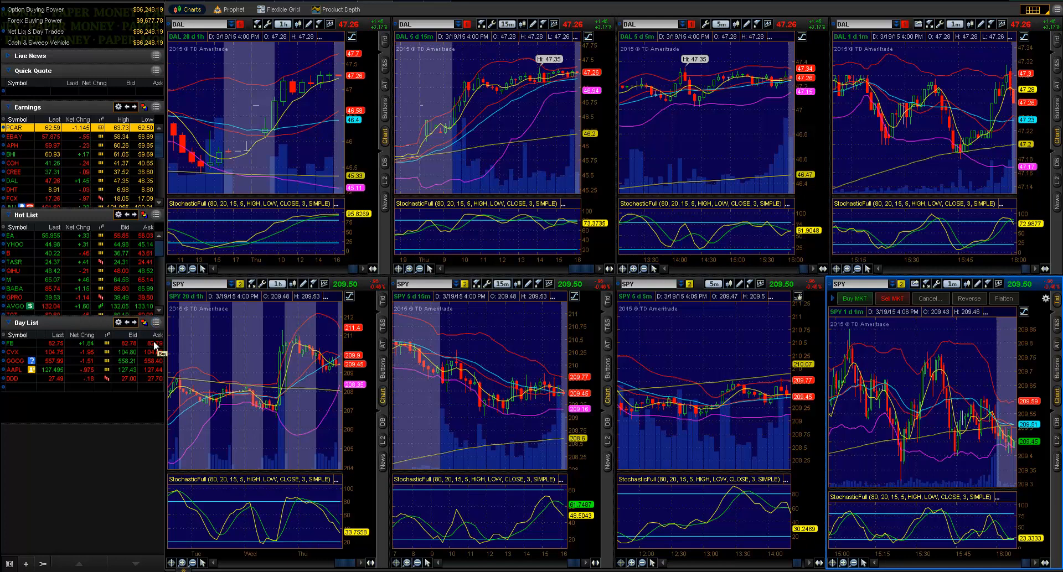
# Detach the Day List gadget into its own floating watchlist window
pyautogui.click(157, 323)
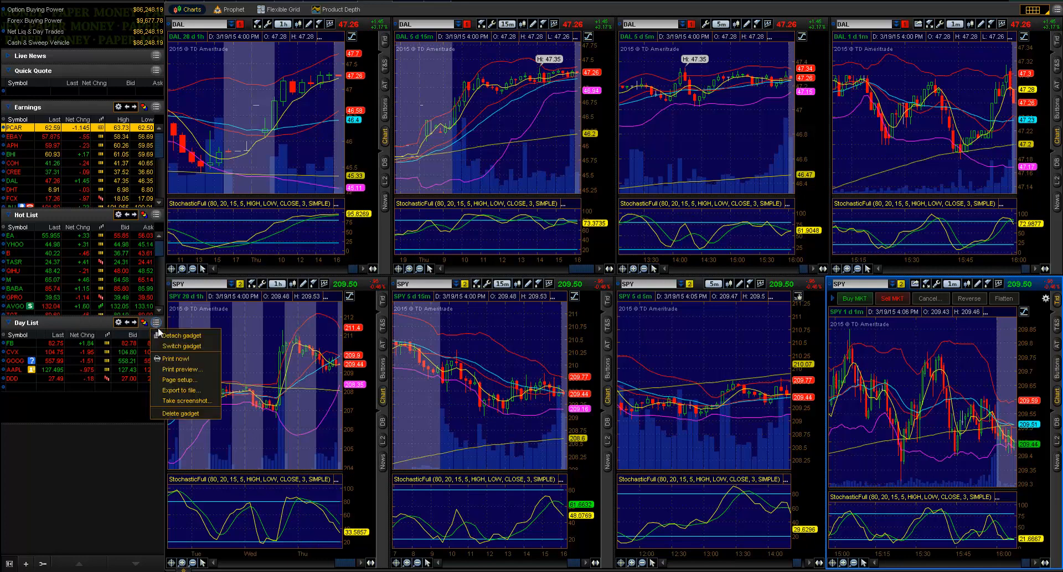
pyautogui.click(182, 336)
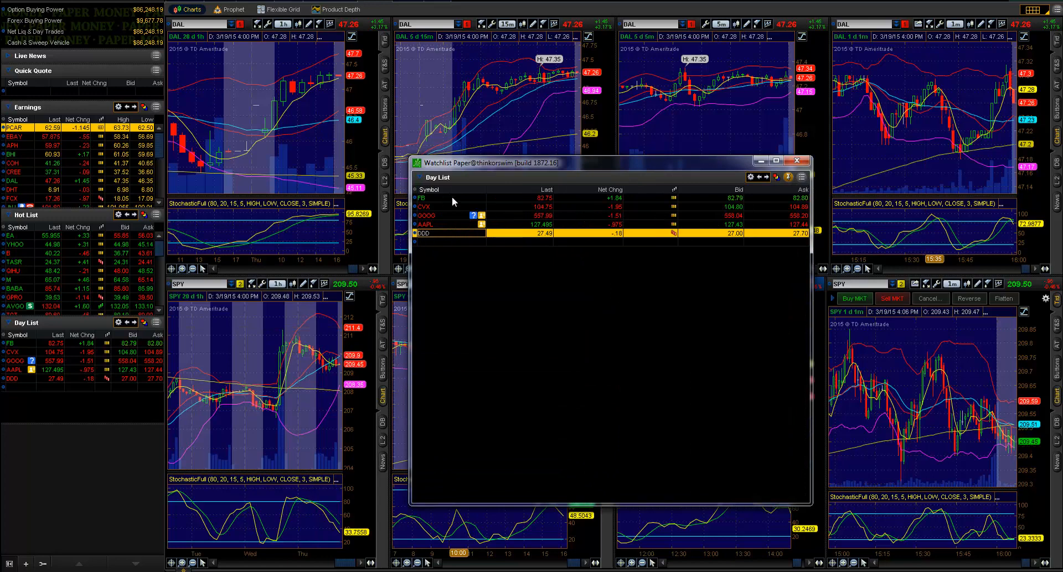
pyautogui.moveTo(674, 239)
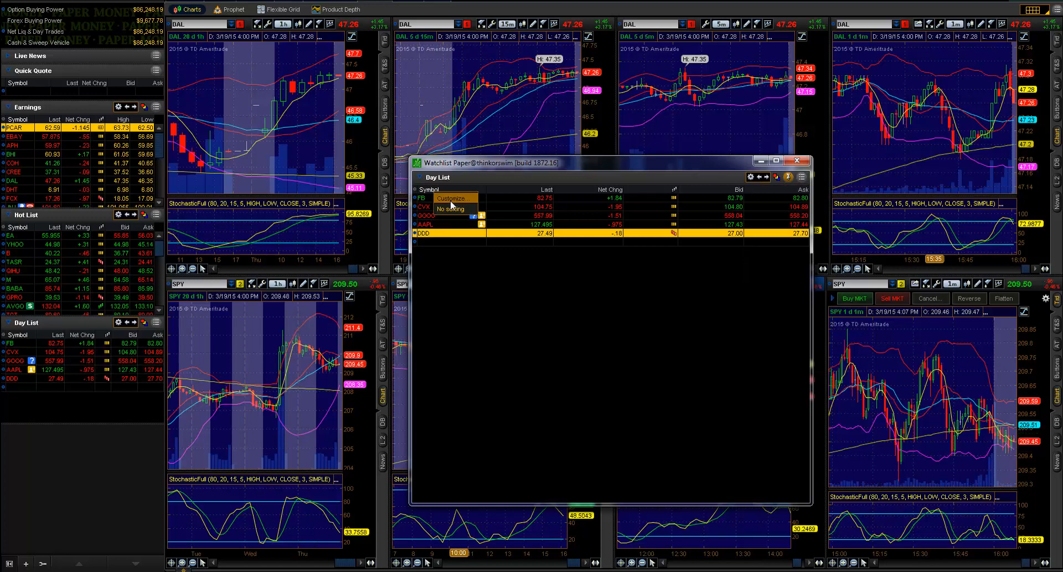
# In the Day List Customize dialog, search the available columns for 'vwap' and find VWAP
pyautogui.click(451, 198)
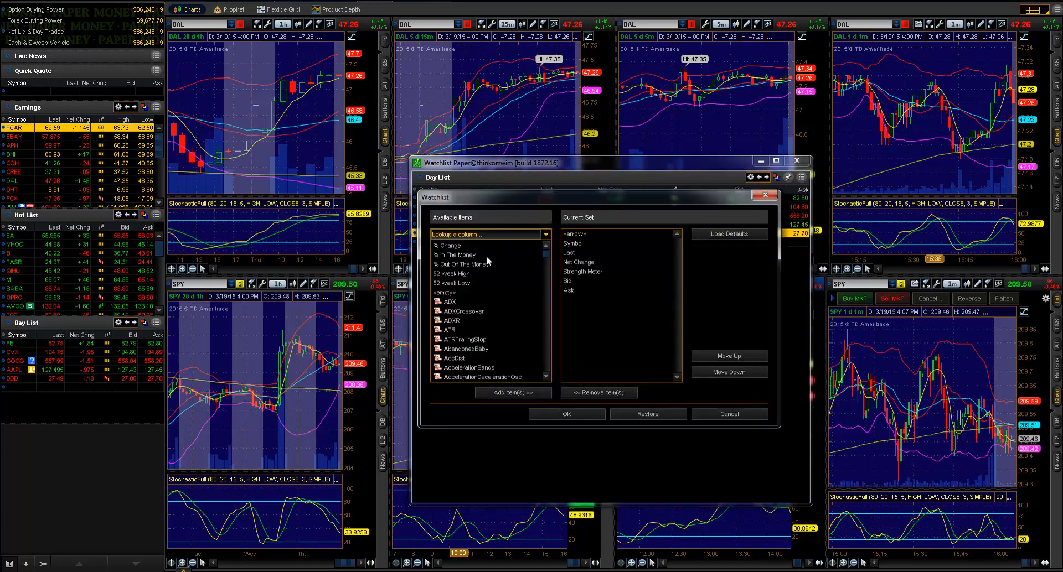
pyautogui.click(451, 283)
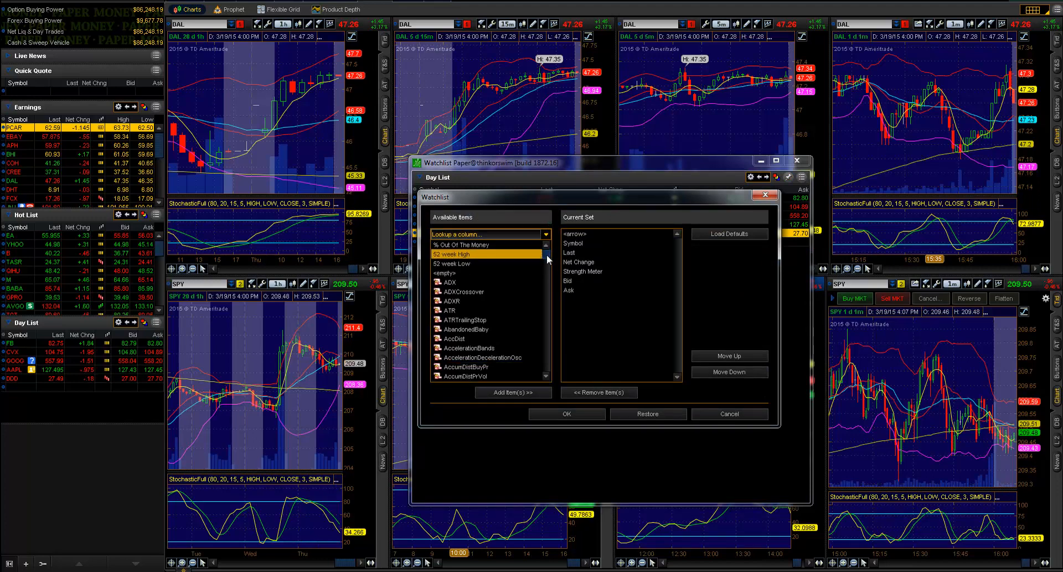
pyautogui.scroll(-3)
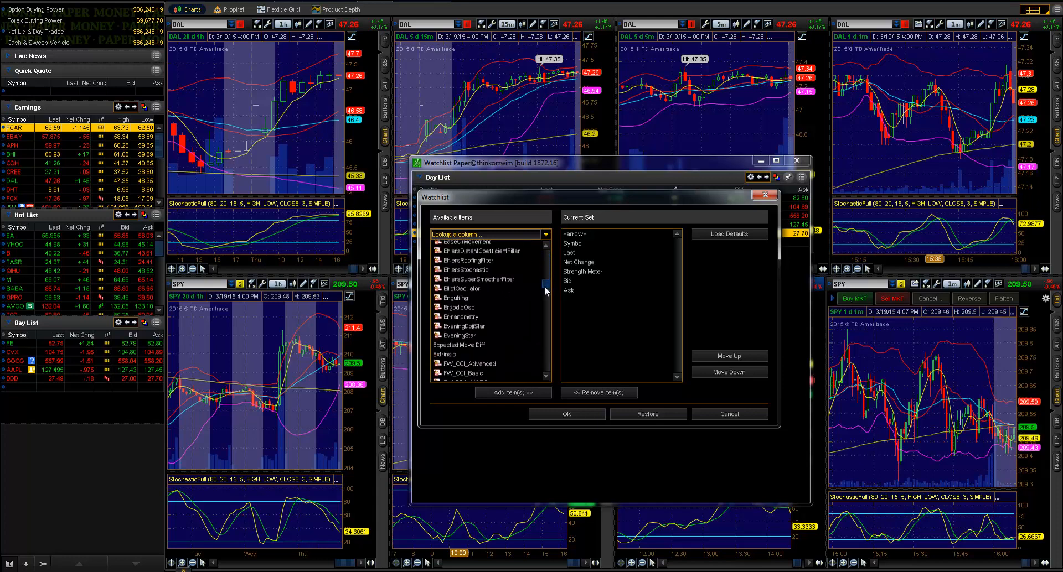
pyautogui.scroll(-3)
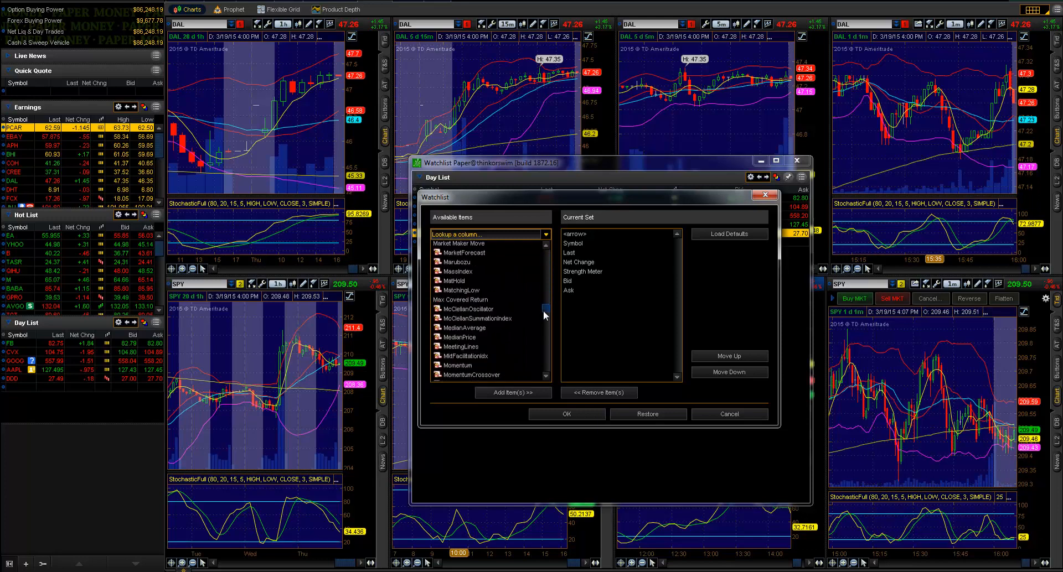
pyautogui.scroll(-3)
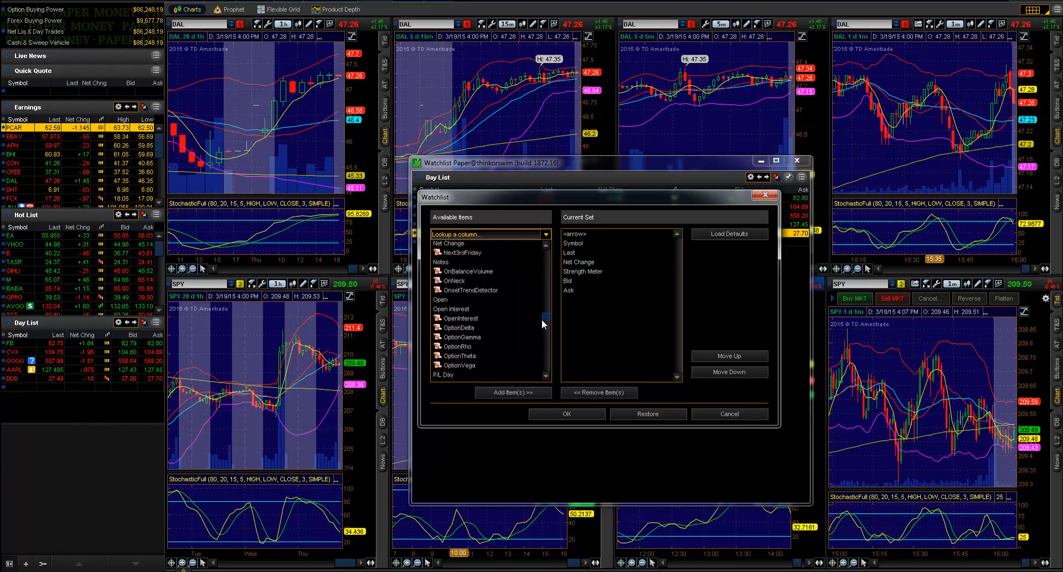
pyautogui.scroll(-3)
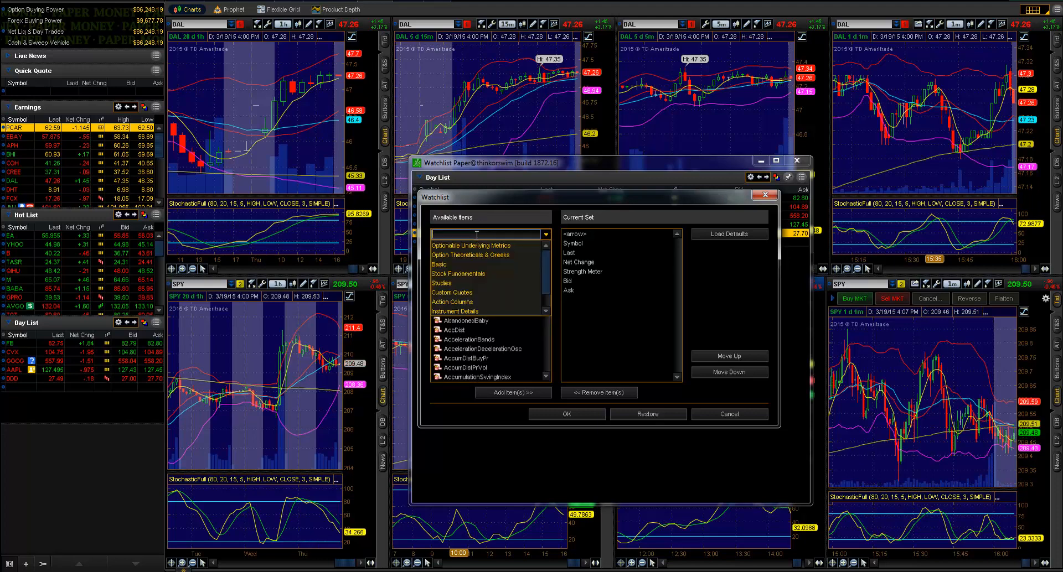
pyautogui.write('vw')
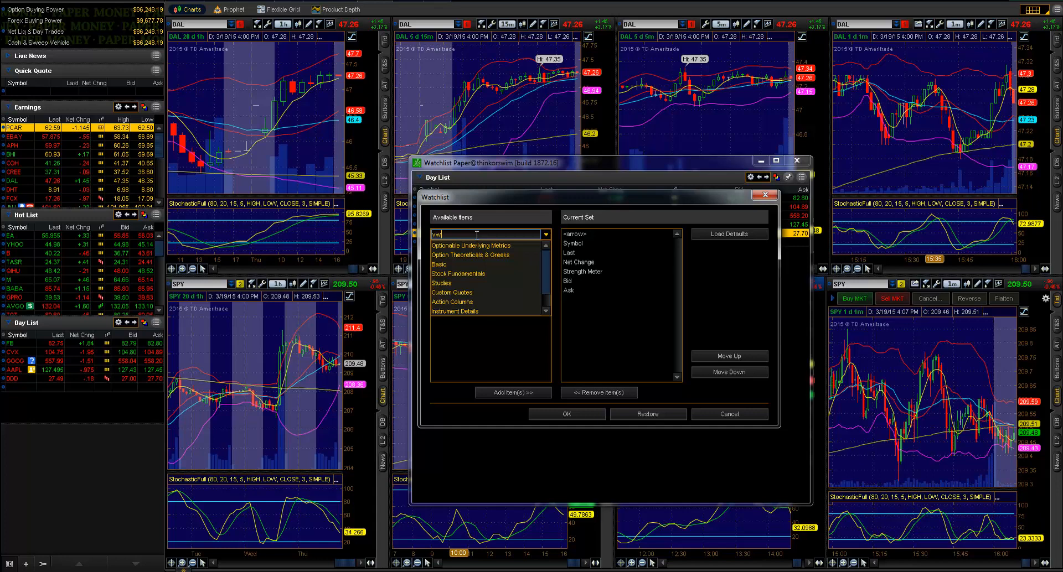
pyautogui.write('vwap')
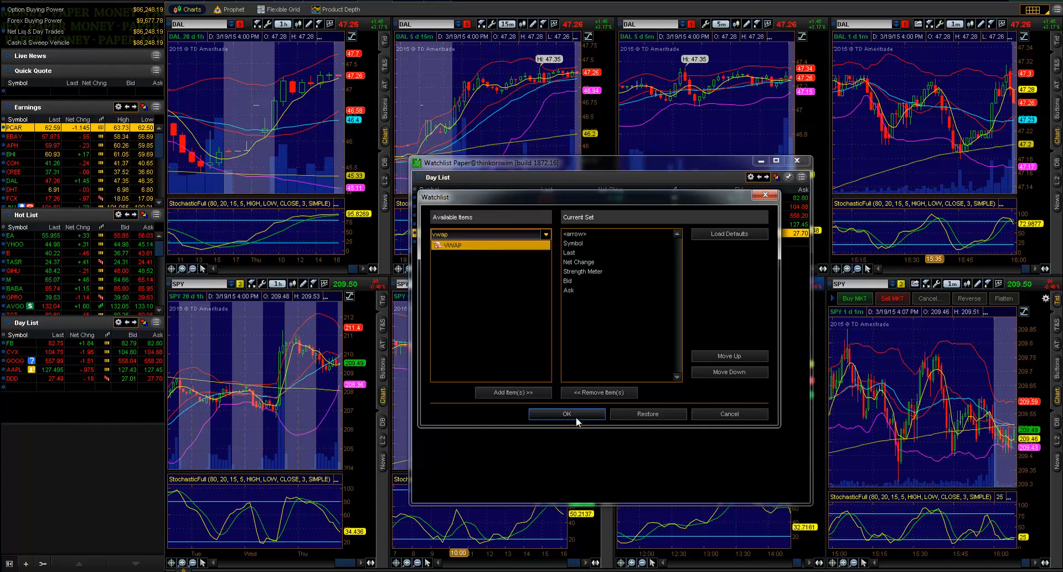
# Add VWAP to the Day List column set and move it up after Net Change
pyautogui.click(513, 393)
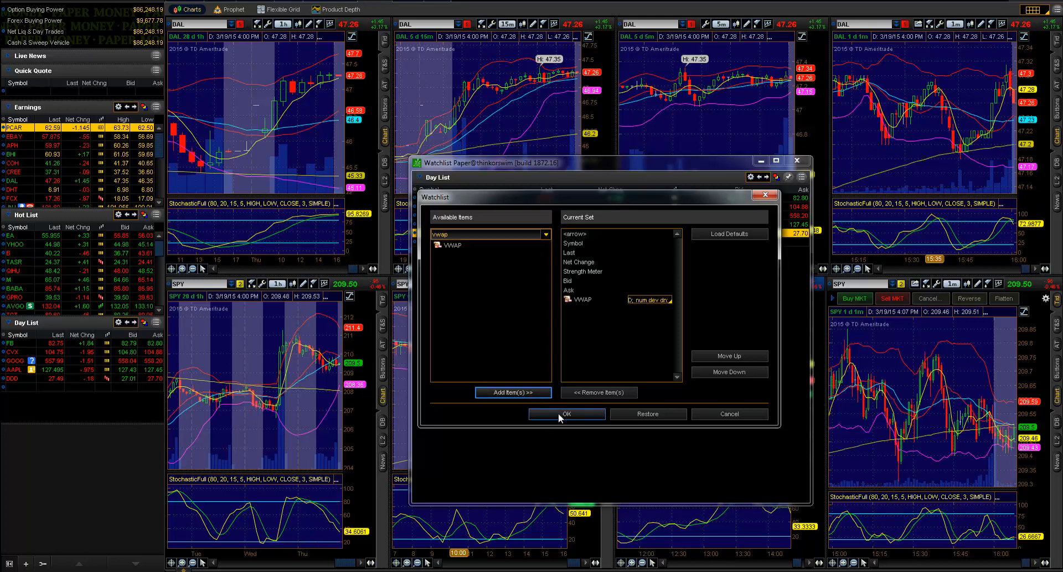
pyautogui.click(567, 414)
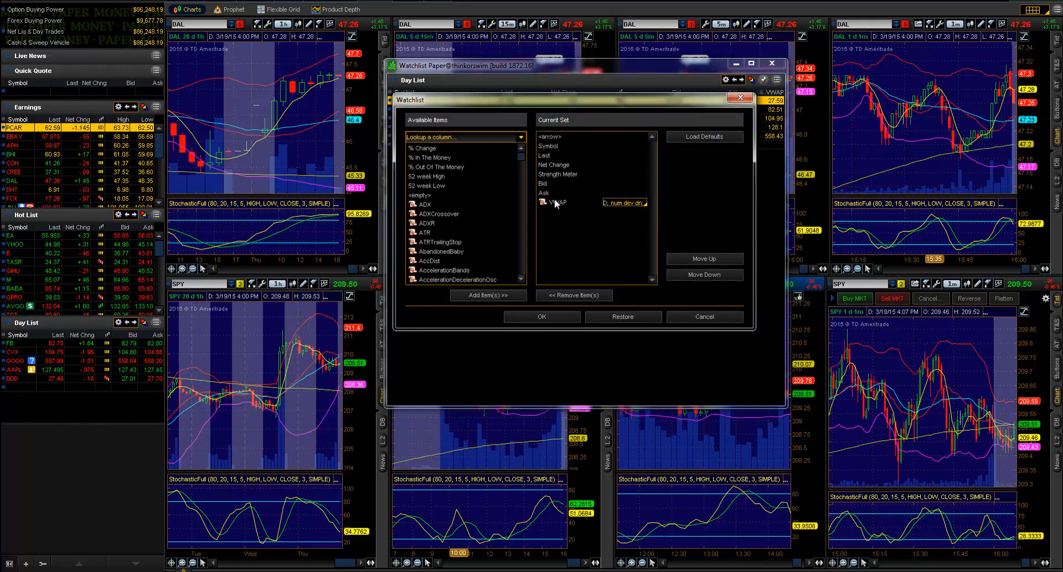
pyautogui.click(704, 259)
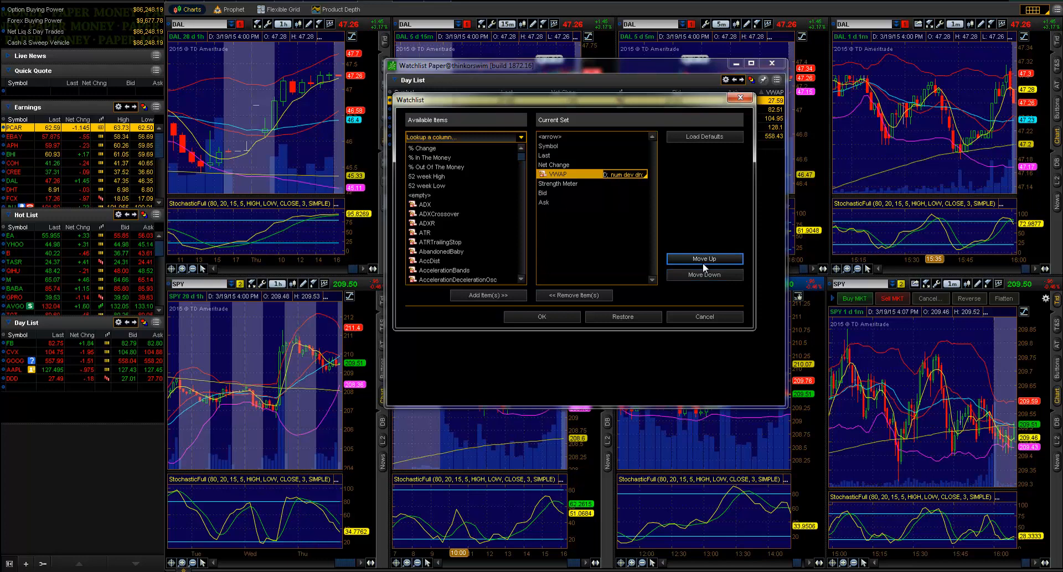
pyautogui.click(704, 260)
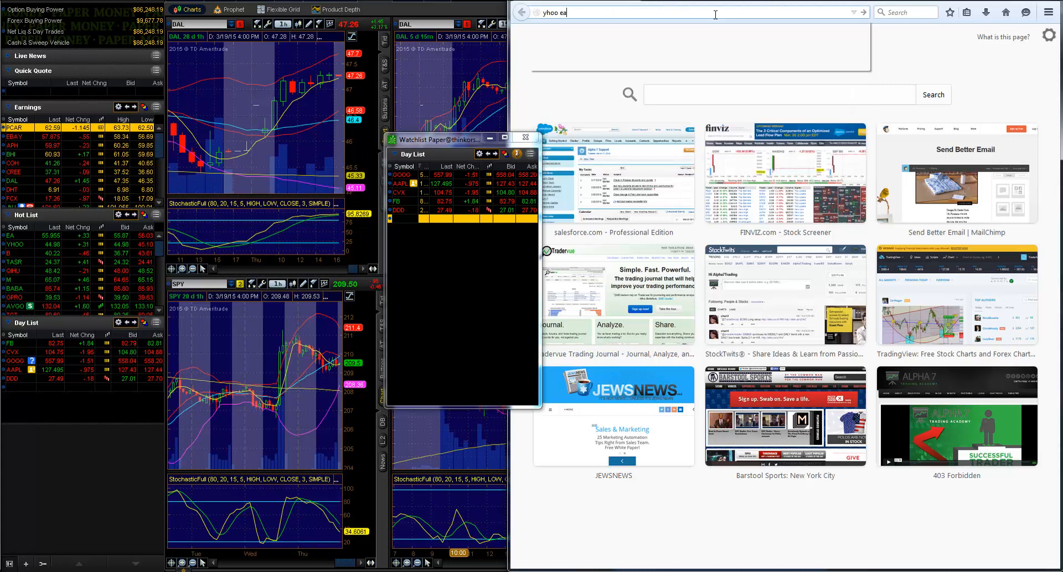
# Find the Yahoo Finance earnings calendar via a 'yahoo earn' search and show Tuesday, March 24 announcements
pyautogui.write('yahoo earn')
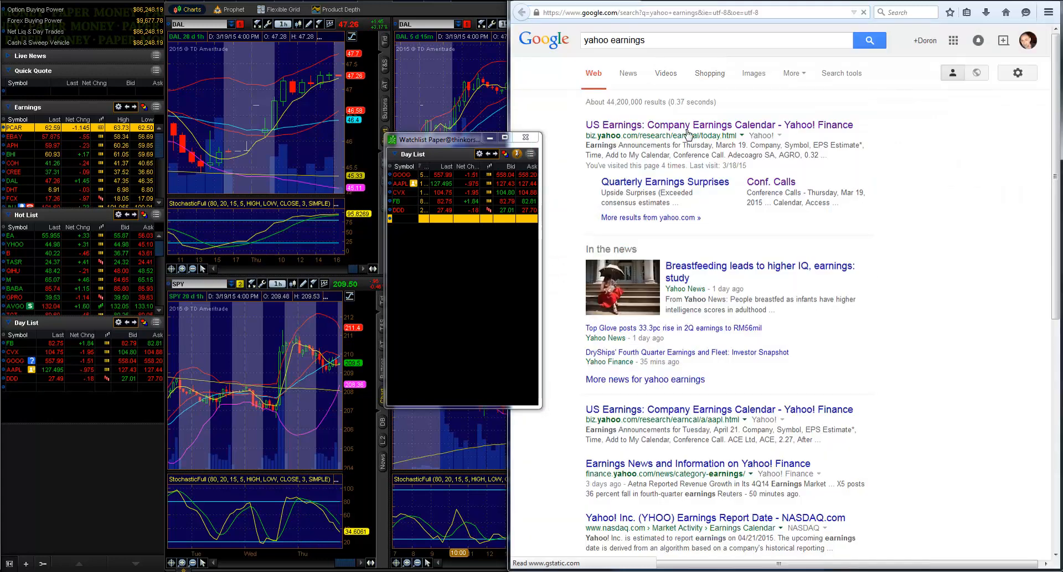
pyautogui.click(718, 125)
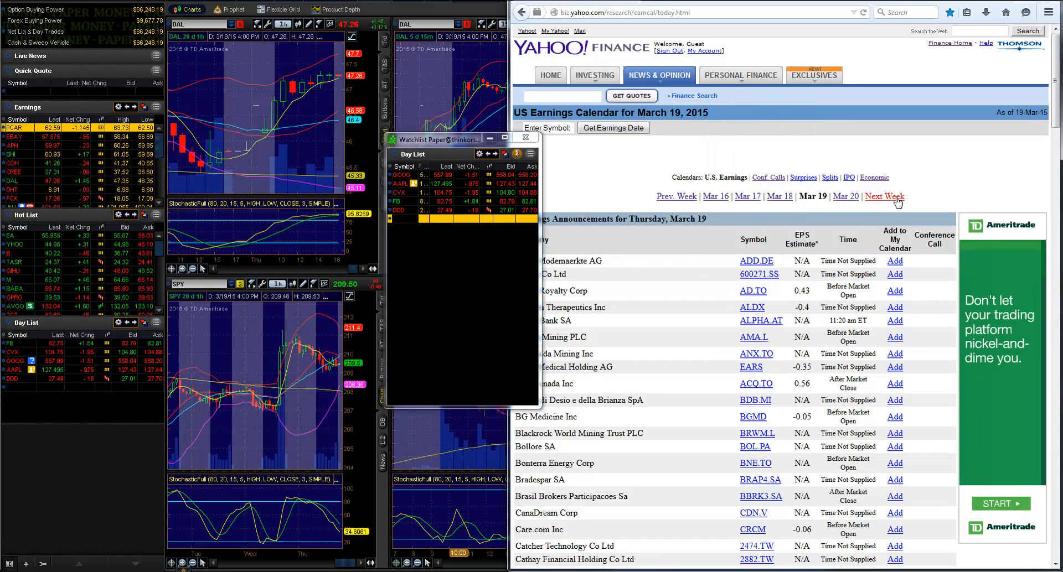
pyautogui.click(883, 197)
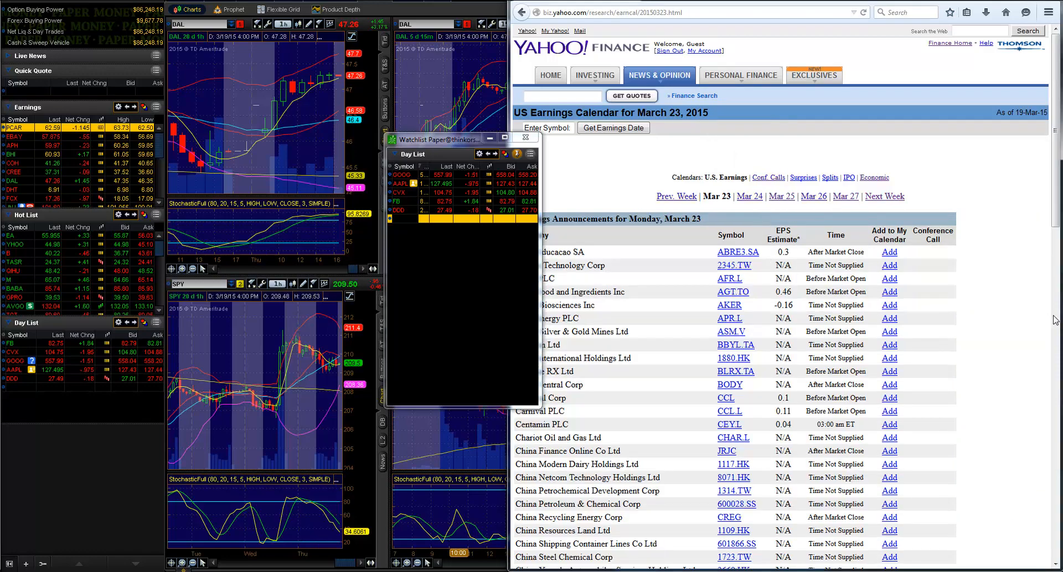
pyautogui.scroll(-3)
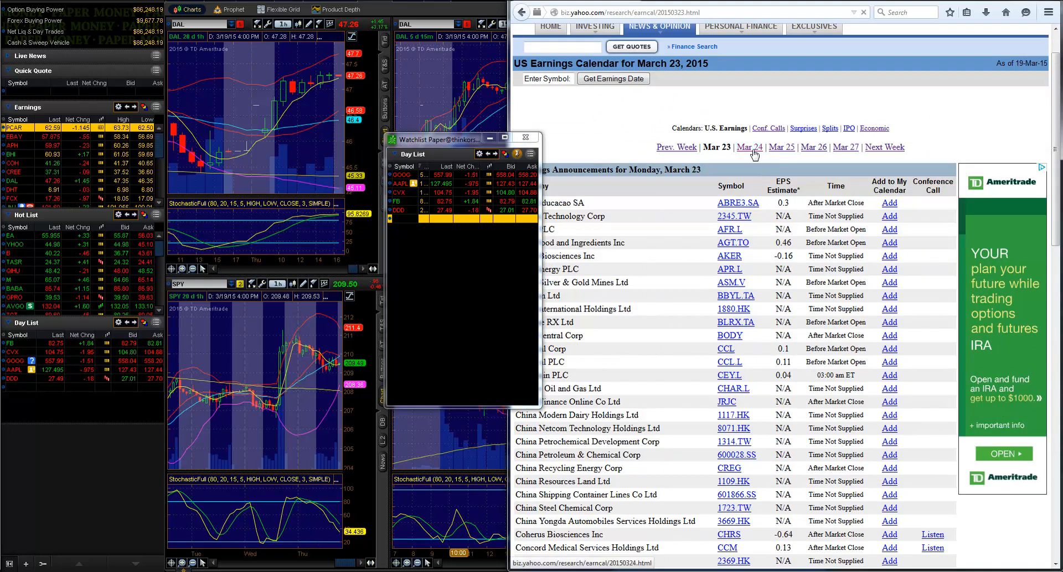
pyautogui.click(749, 148)
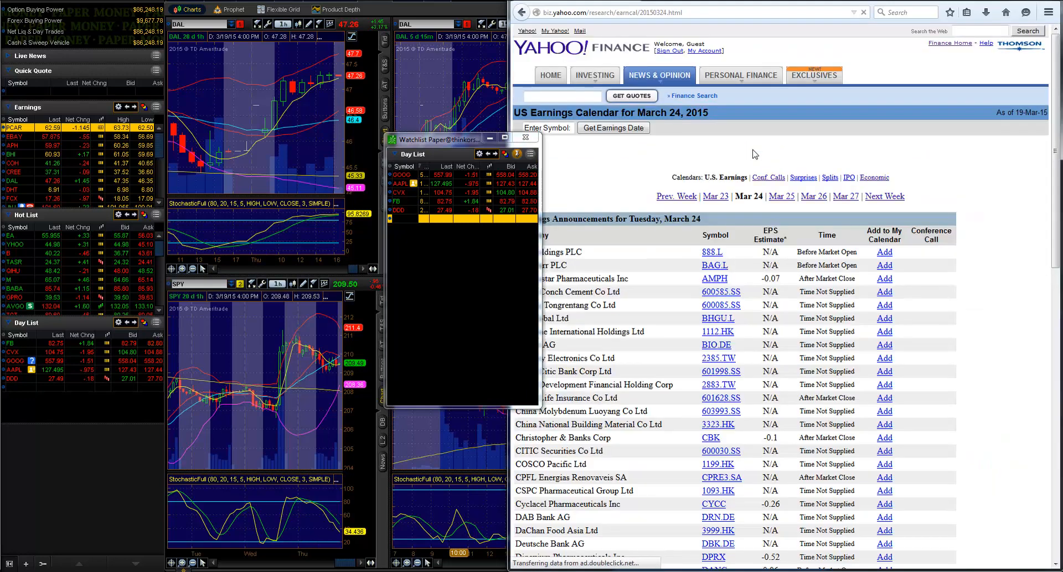
pyautogui.scroll(-3)
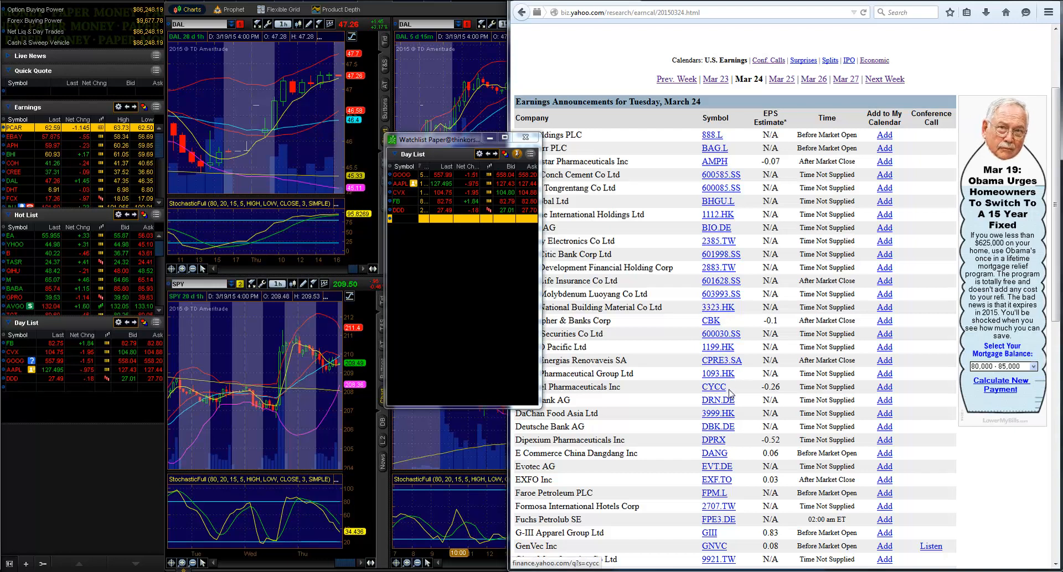
pyautogui.scroll(-3)
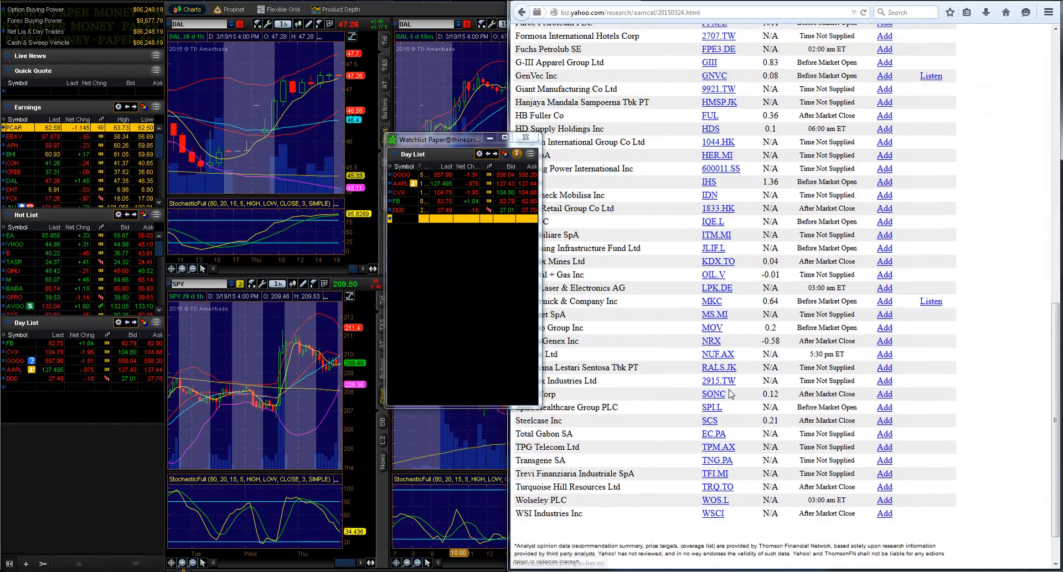
pyautogui.moveTo(764, 426)
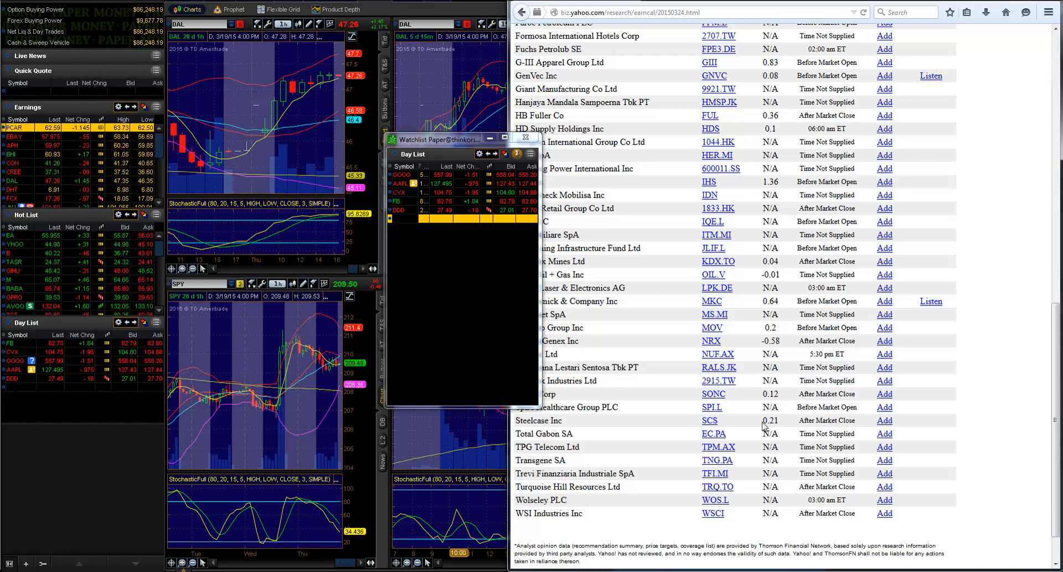
pyautogui.moveTo(419, 307)
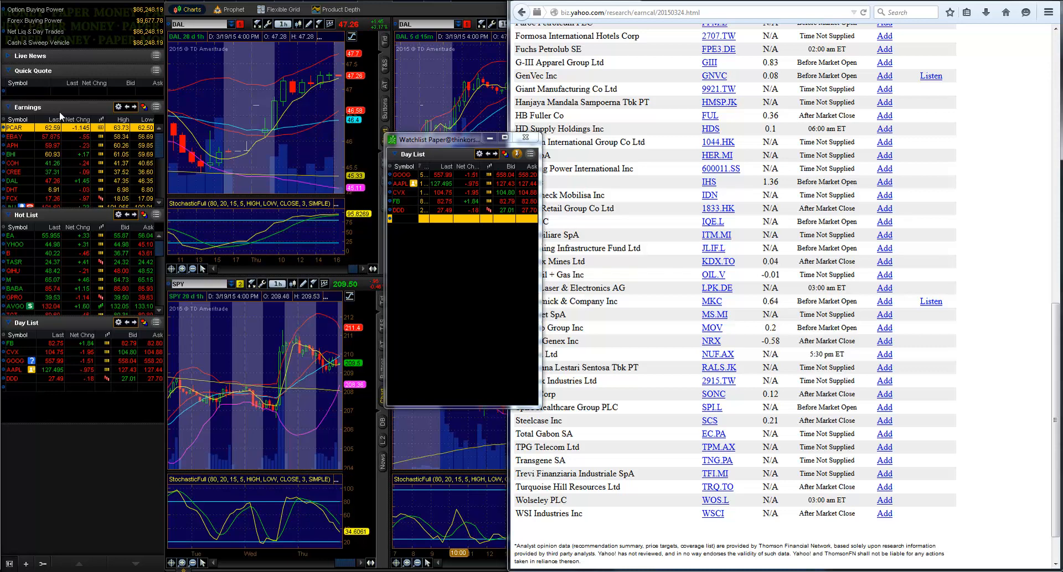
pyautogui.moveTo(69, 110)
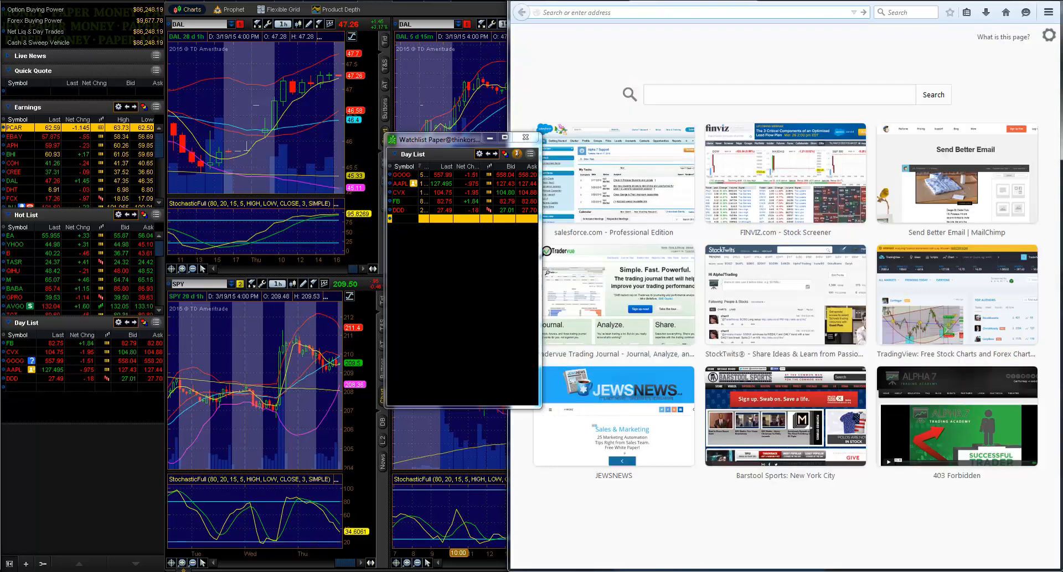
# Load finviz.com in a new browser tab and move the Day List window aside
pyautogui.write('finviz.com')
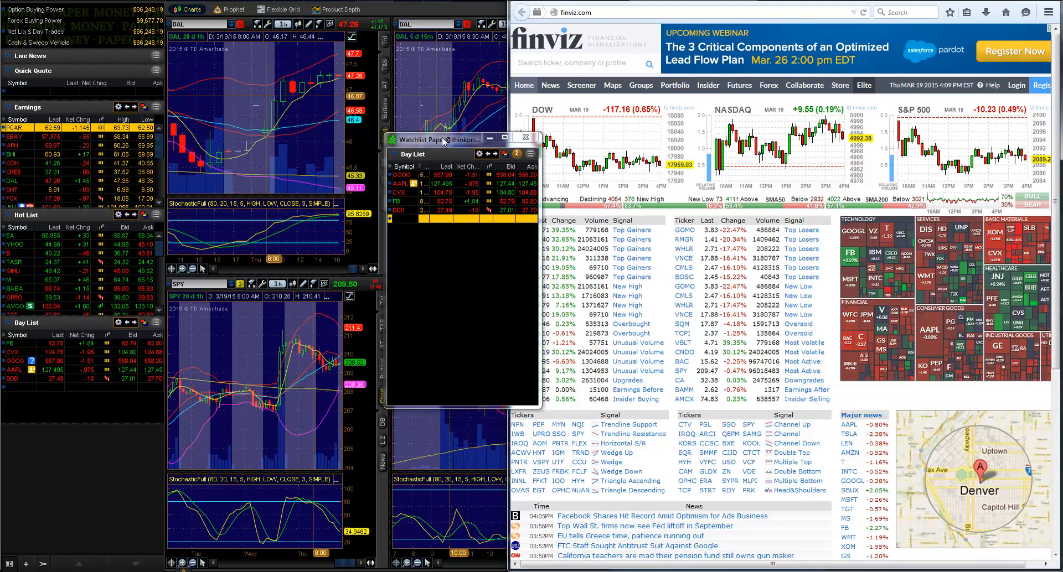
pyautogui.moveTo(444, 139); pyautogui.dragTo(339, 121)
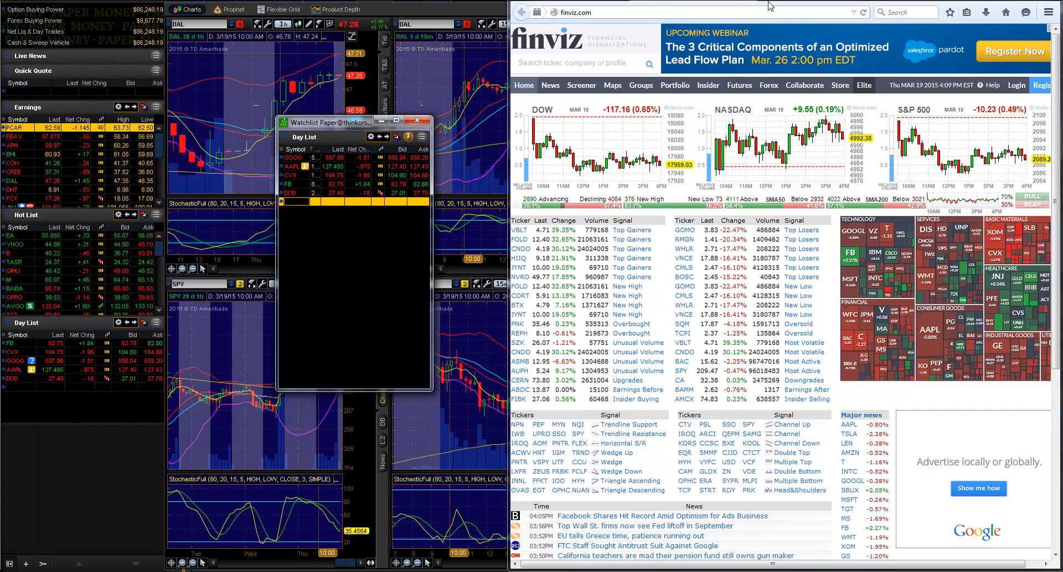
# Scroll the Finviz home page down to the news, economic calendar and earnings sections
pyautogui.scroll(-3)
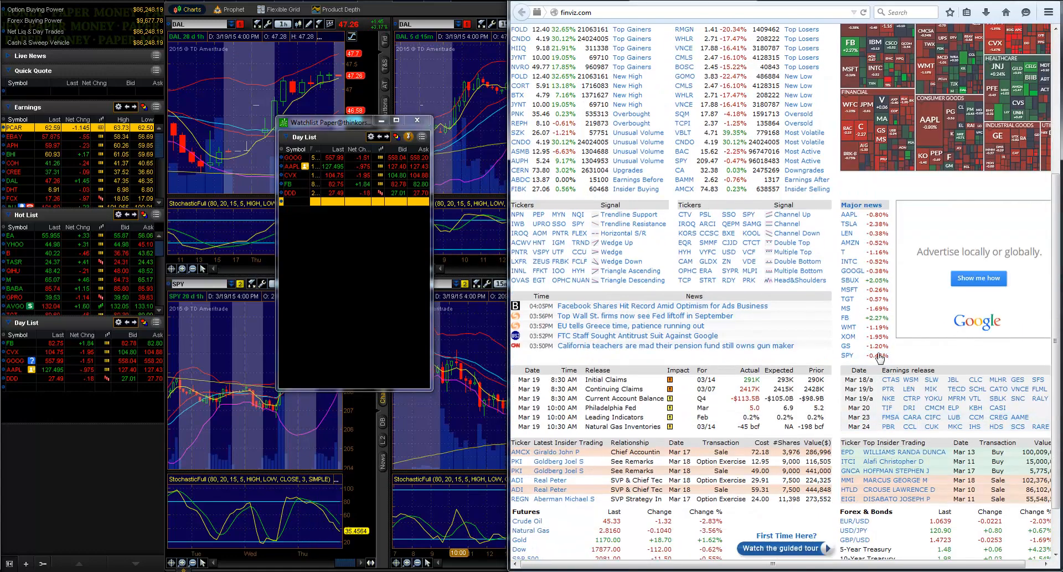
pyautogui.moveTo(848, 358)
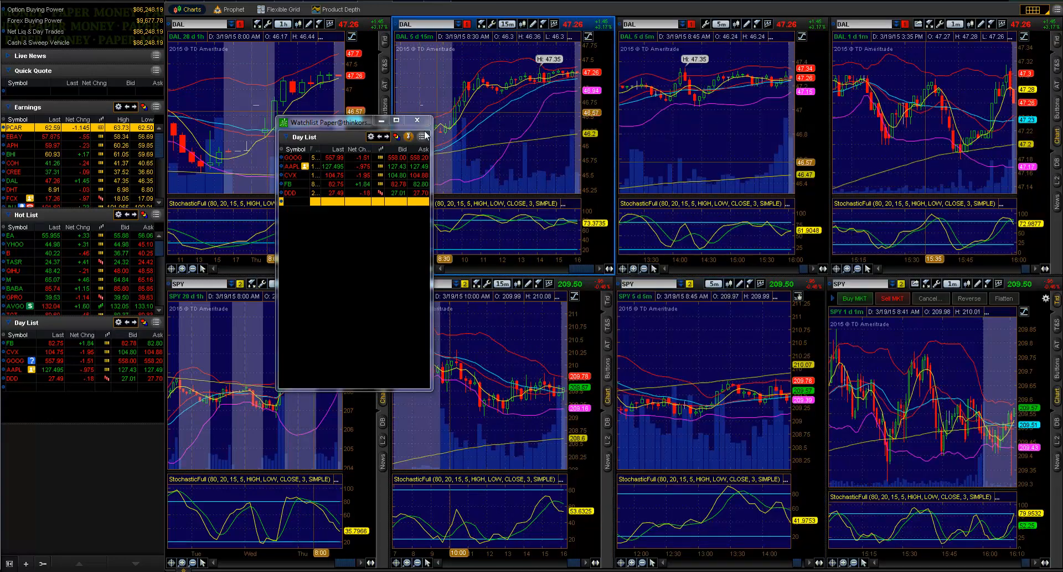
# Close the floating Day List watchlist window, returning to the chart grid
pyautogui.click(417, 121)
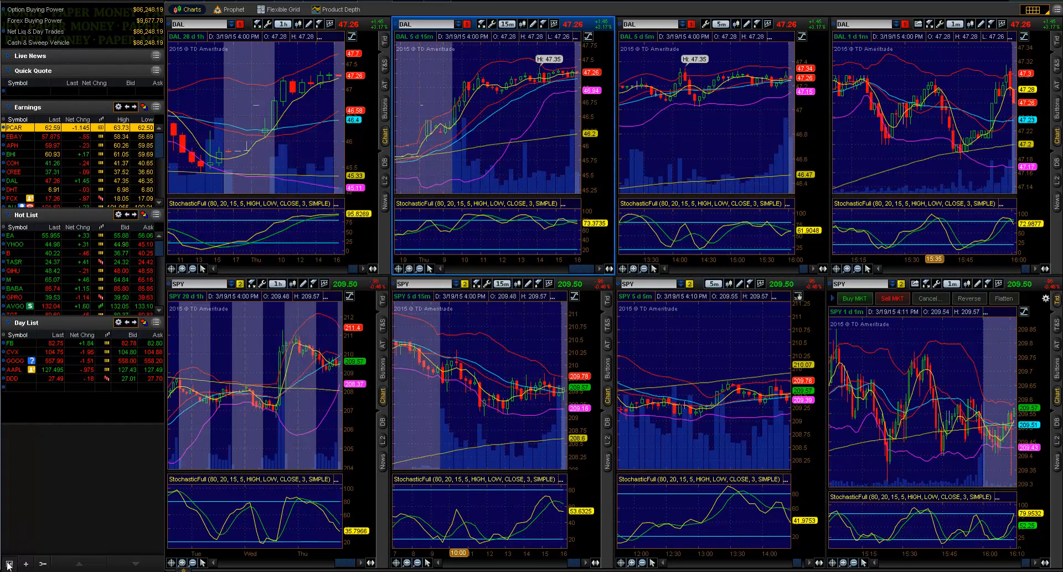